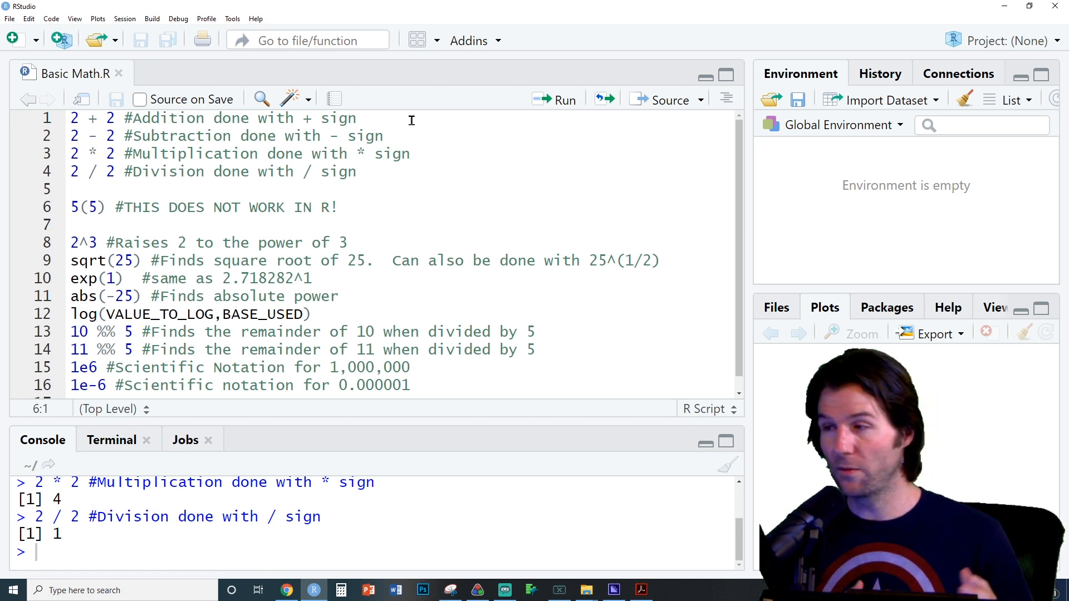
- Run the script lines from 5(5) through abs(-25), giving 2.718282 for exp(1) and 25
left_click(563, 100)
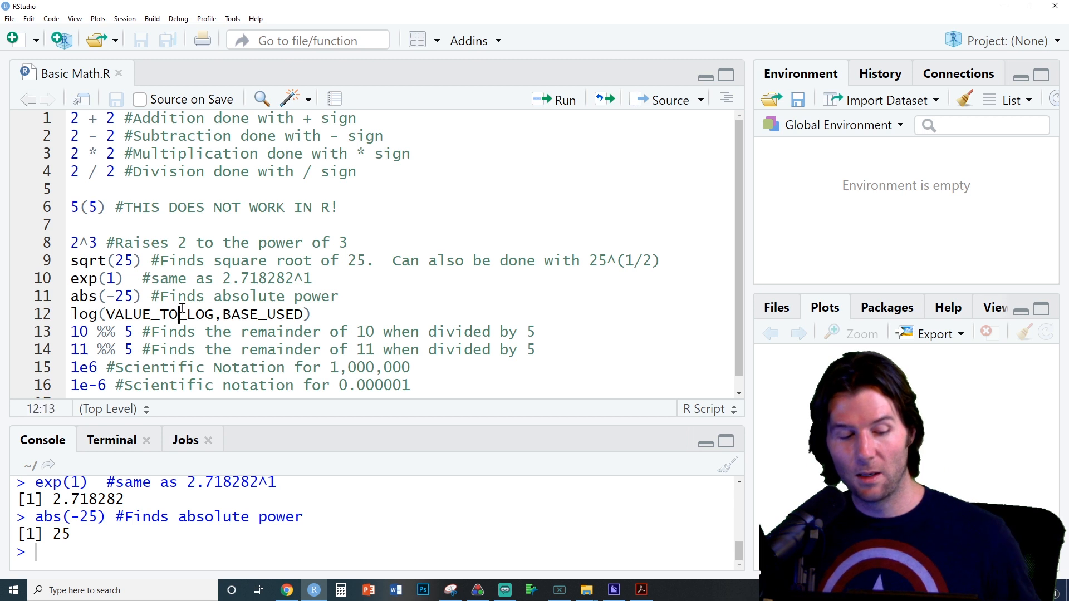
- Fill the log placeholders with 100 and base 10, then run log(100,10) and 10 %% 5
type("100")
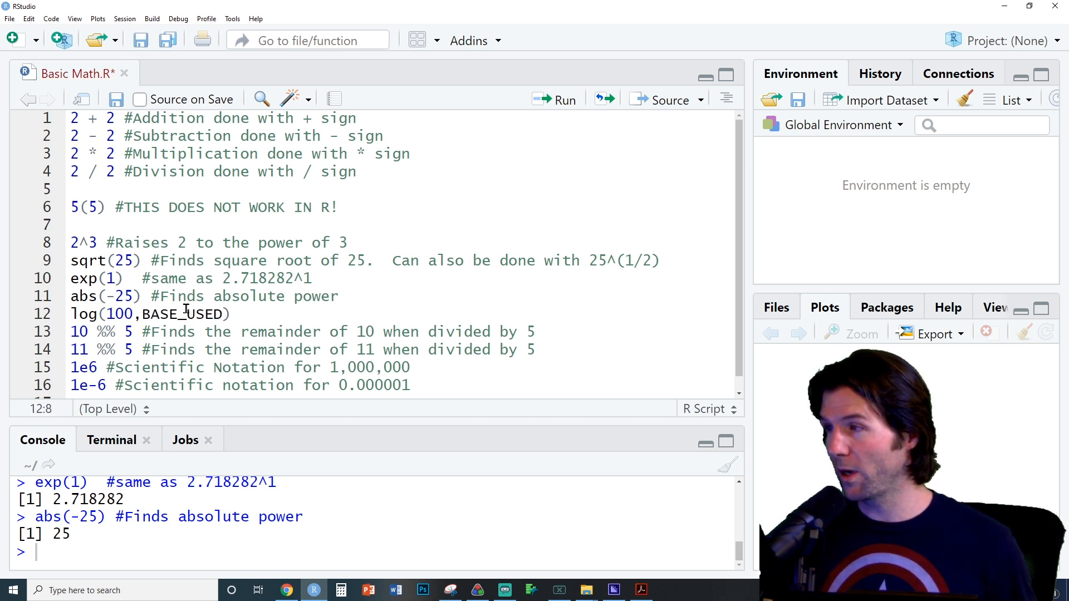
type("10")
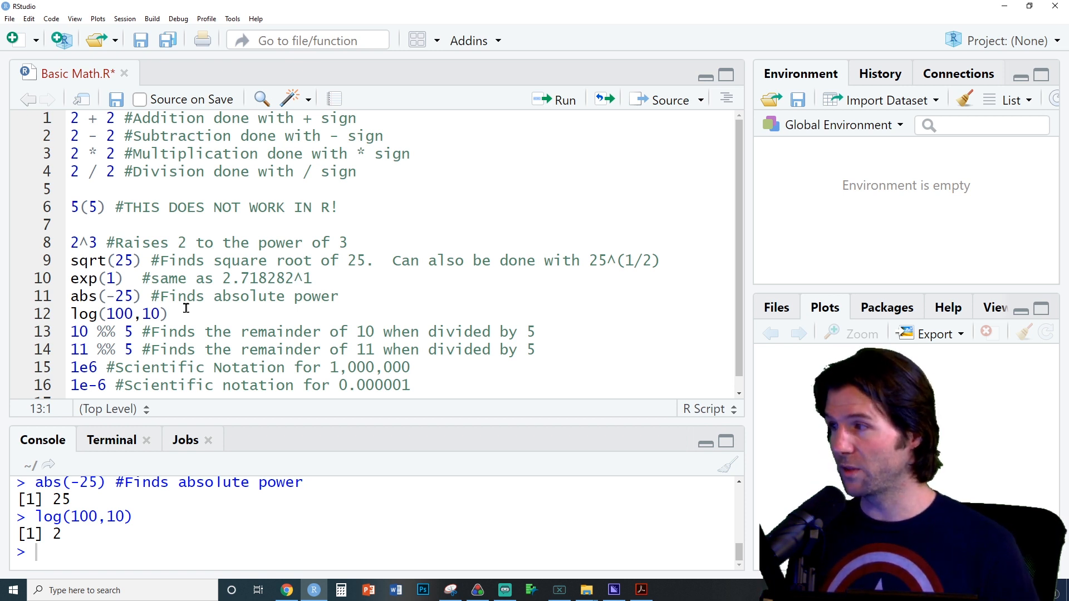
left_click(564, 100)
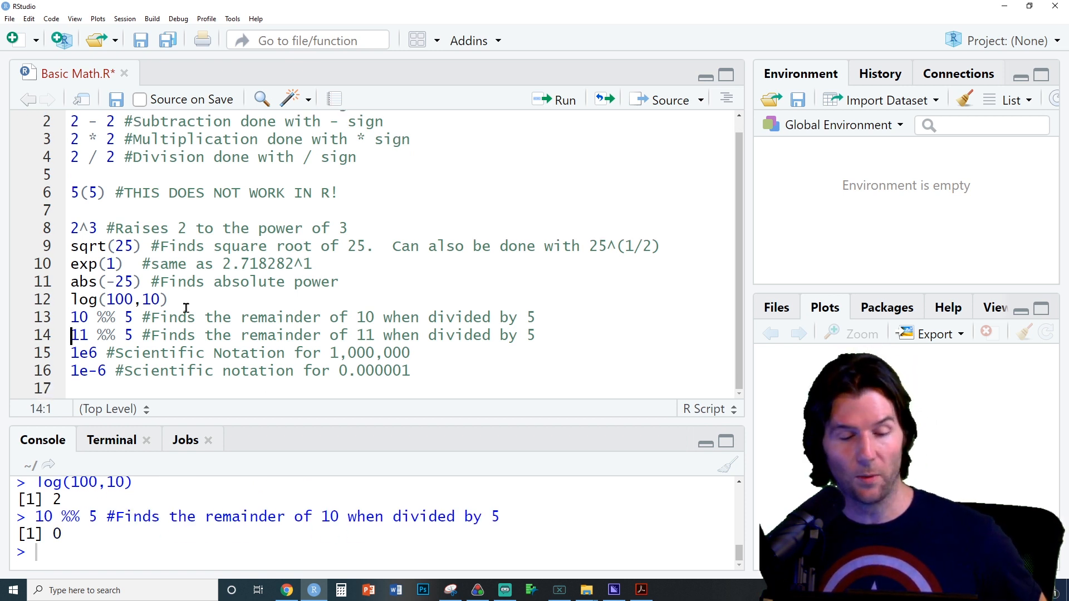